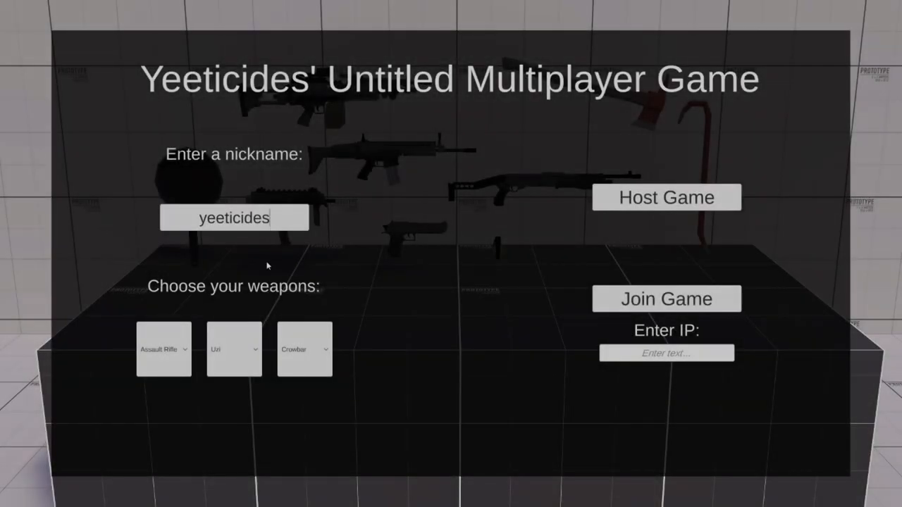
Choose a new primary weapon and set the melee slot in the loadout menu.
{"action": "left_click", "coordinate": [164, 349]}
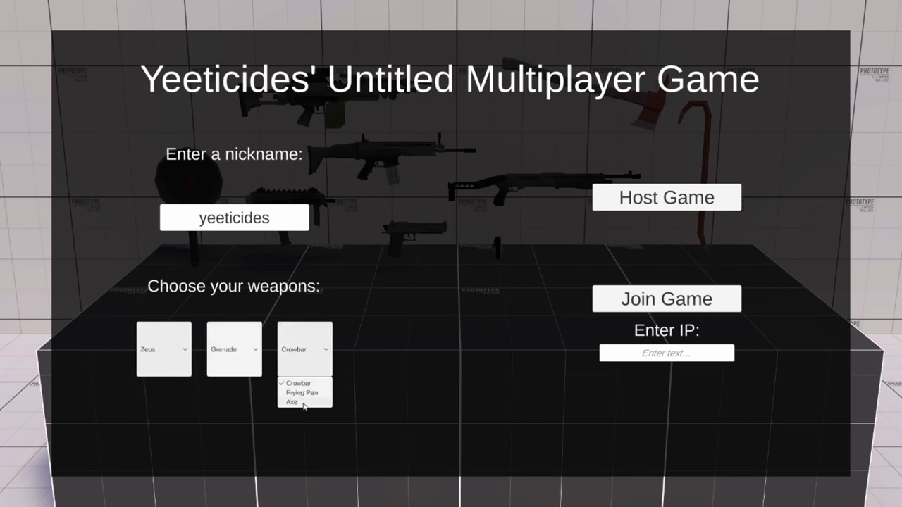
{"action": "left_click", "coordinate": [665, 197]}
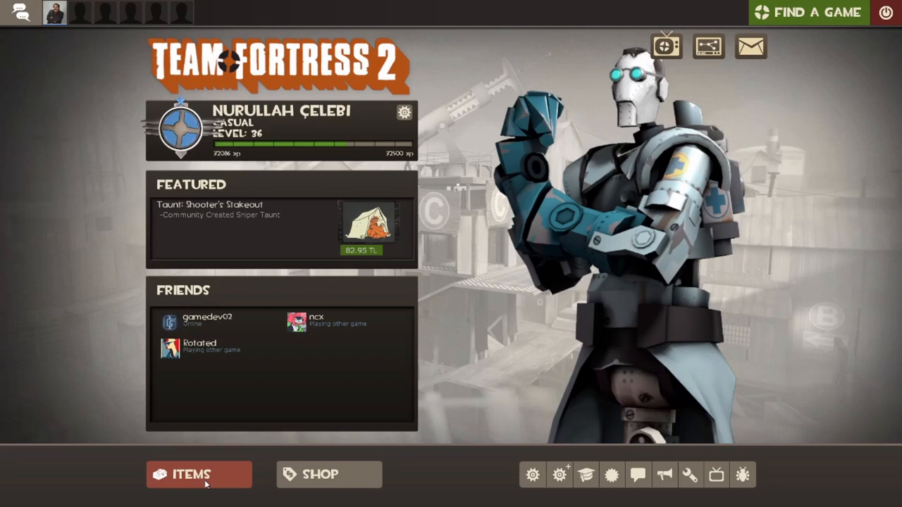
Browse the Scout's loadout and its Pistol slot's secondary weapon options.
{"action": "left_click", "coordinate": [199, 474]}
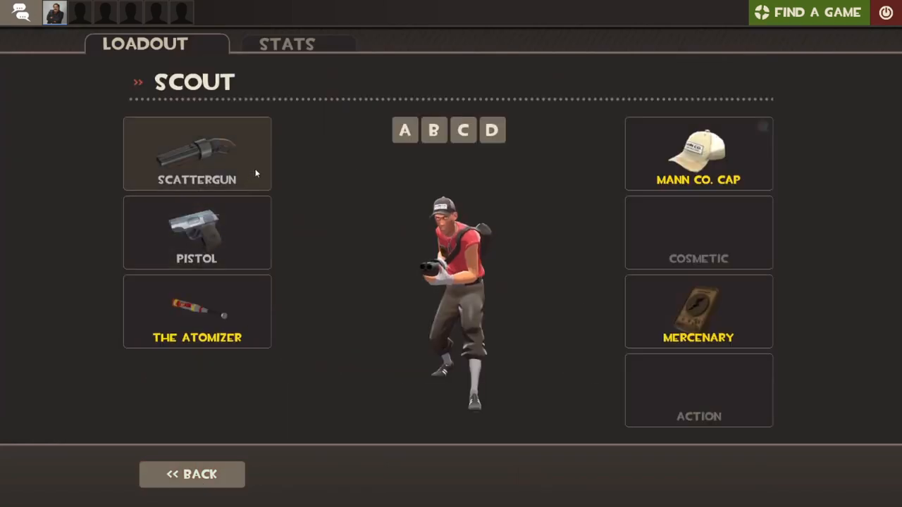
{"action": "left_click", "coordinate": [198, 153]}
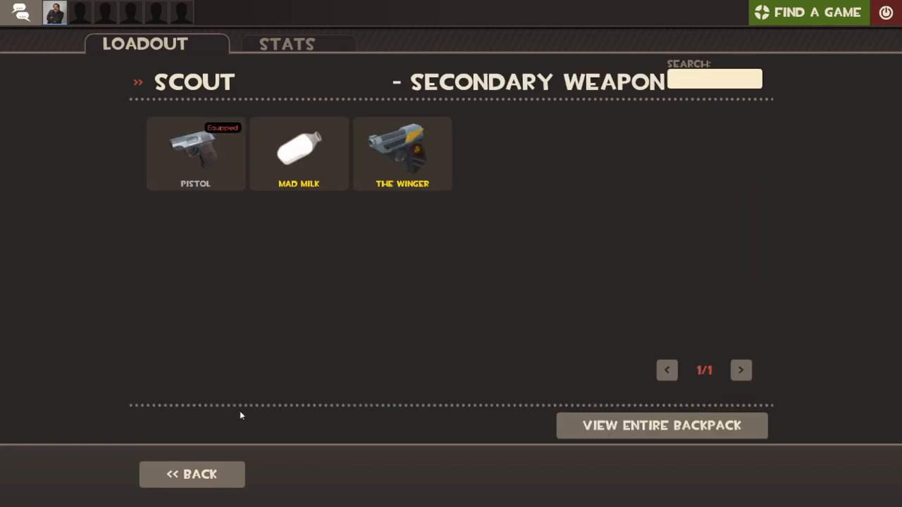
{"action": "left_click", "coordinate": [192, 474]}
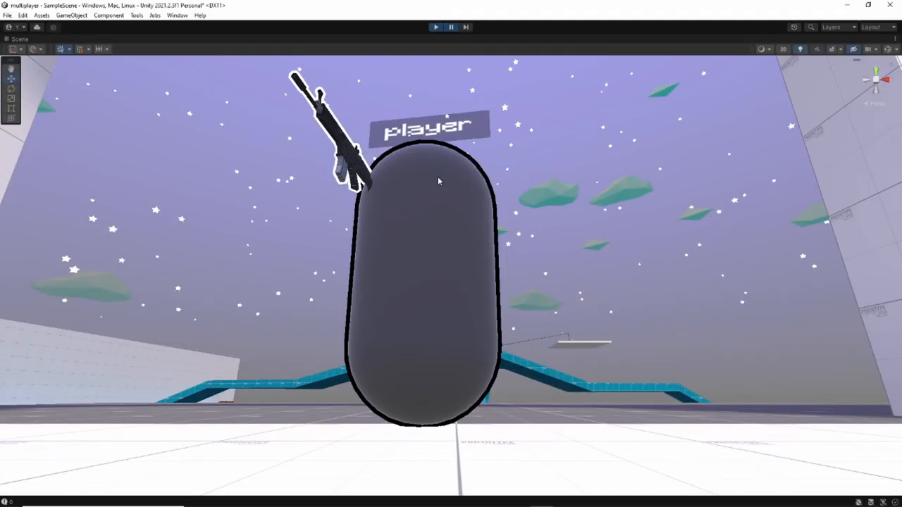
Inspect the primaryPref, secondaryPref and meleePref dropdowns under weaponPrompt in the Hierarchy.
{"action": "left_click", "coordinate": [435, 27]}
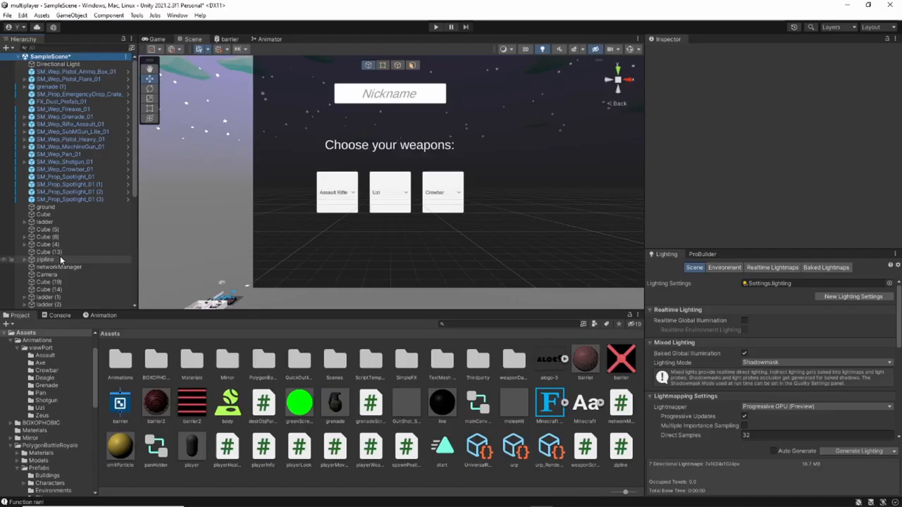
{"action": "scroll", "scroll_direction": "down", "scroll_amount": 3}
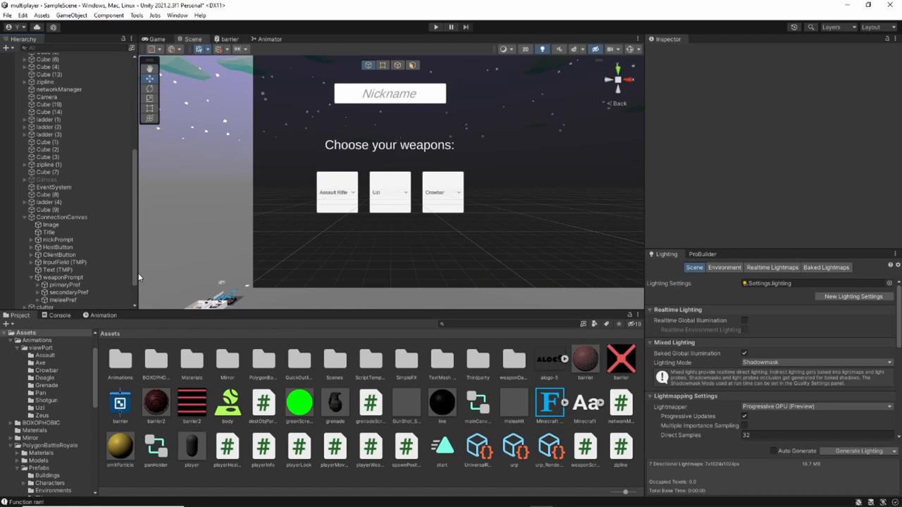
{"action": "left_click", "coordinate": [64, 254]}
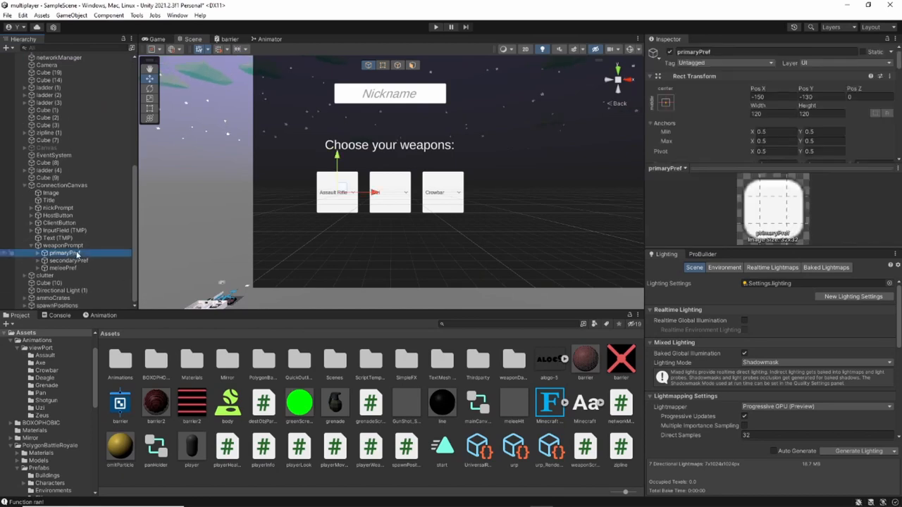
{"action": "left_click", "coordinate": [69, 259]}
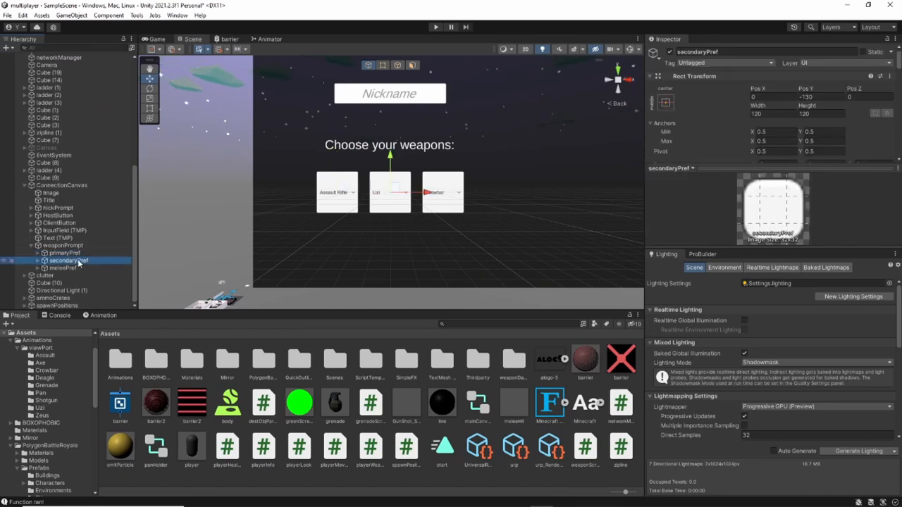
{"action": "left_click", "coordinate": [68, 268]}
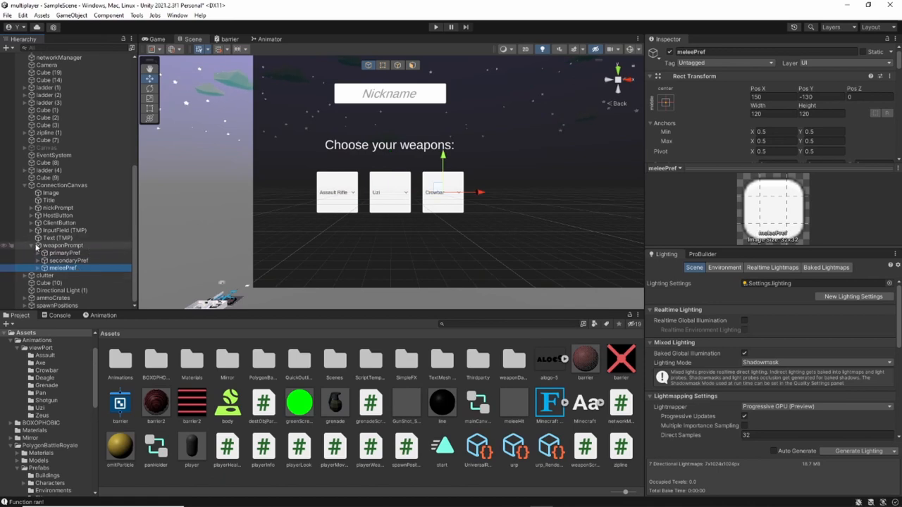
{"action": "left_click", "coordinate": [434, 26]}
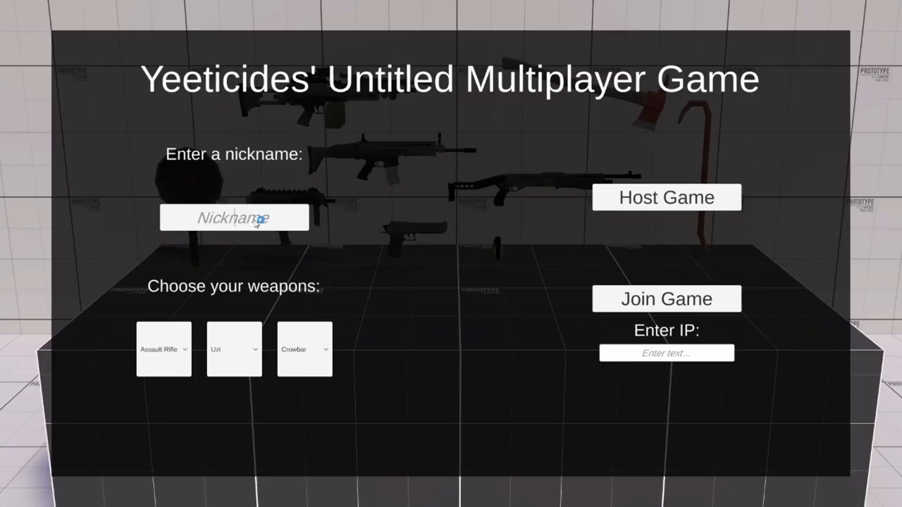
Enter nickname 'player', pick Frying Pan as melee and host a game with the loadout.
{"action": "left_click", "coordinate": [164, 350]}
{"action": "type", "text": "player"}
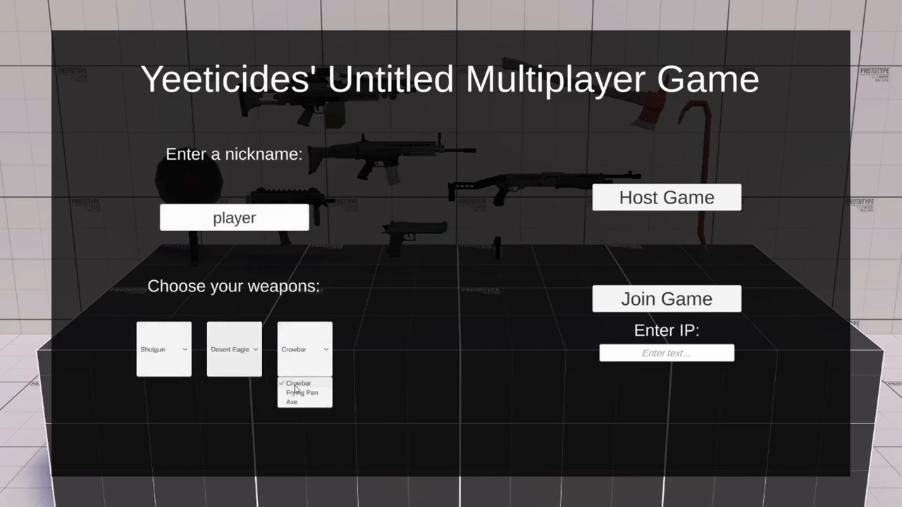
{"action": "left_click", "coordinate": [300, 393]}
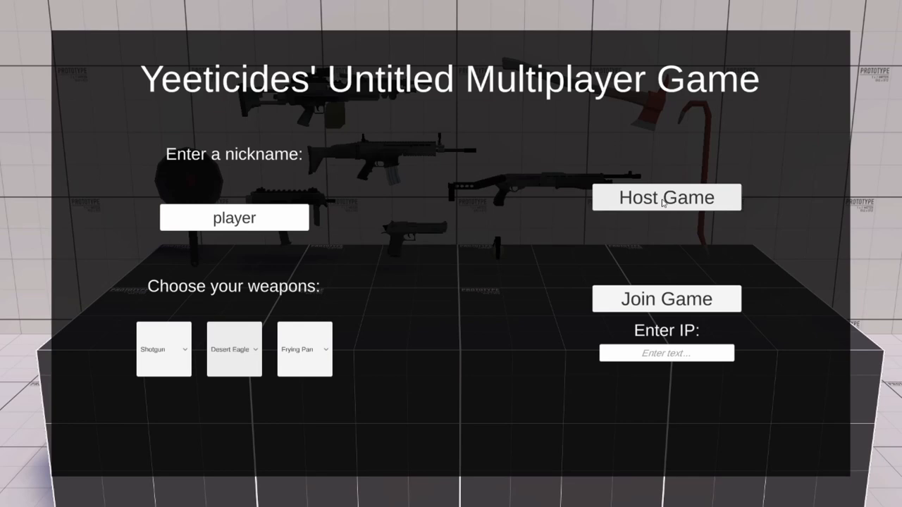
{"action": "left_click", "coordinate": [665, 197]}
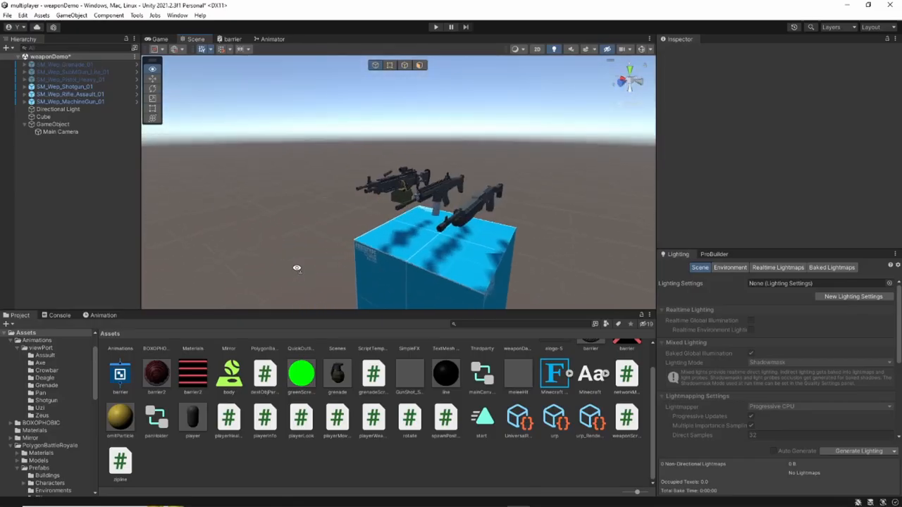
Look over the weapon models in the weaponDemo scene, then start a play session.
{"action": "left_click", "coordinate": [434, 27]}
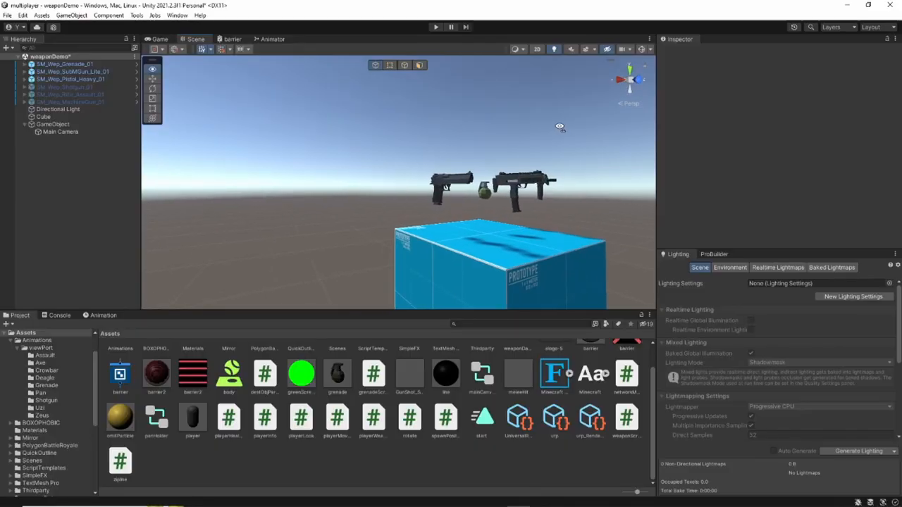
{"action": "left_click", "coordinate": [434, 27]}
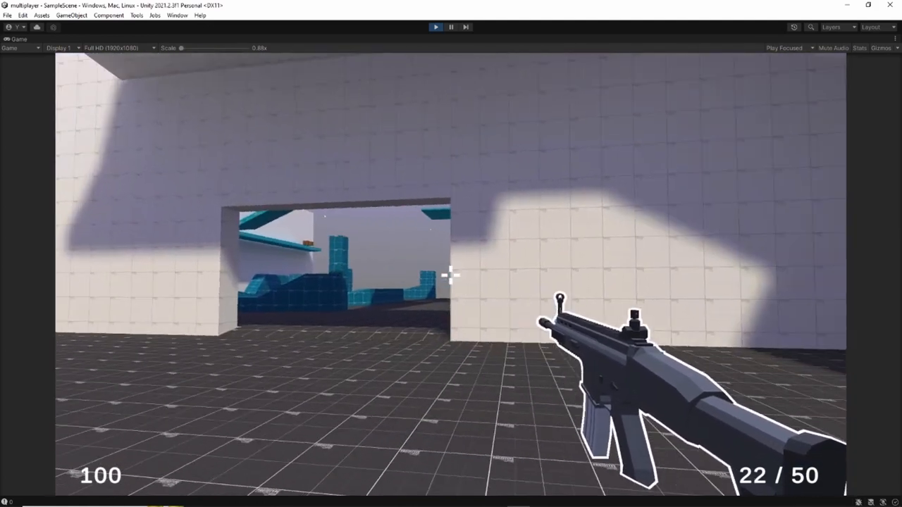
Fire the assault rifle in Play mode and swap to the SMG.
{"action": "left_click", "coordinate": [451, 275]}
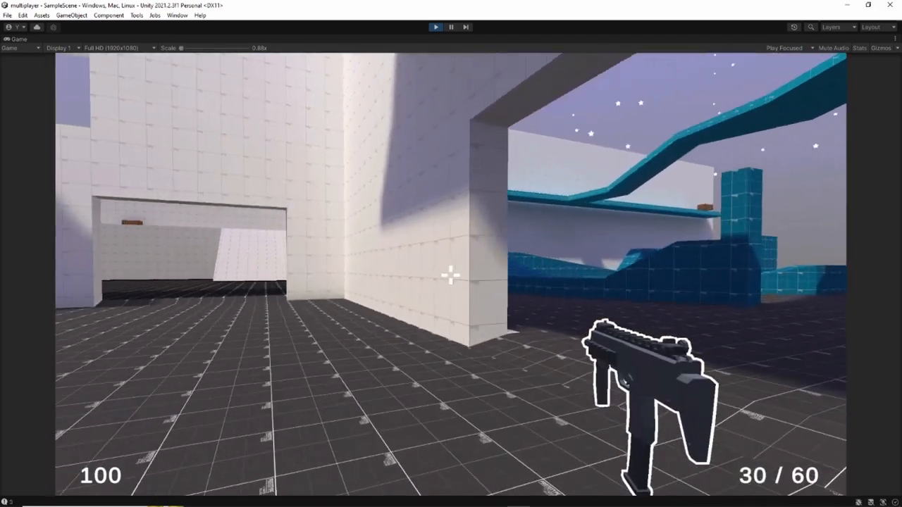
{"action": "left_click", "coordinate": [451, 275]}
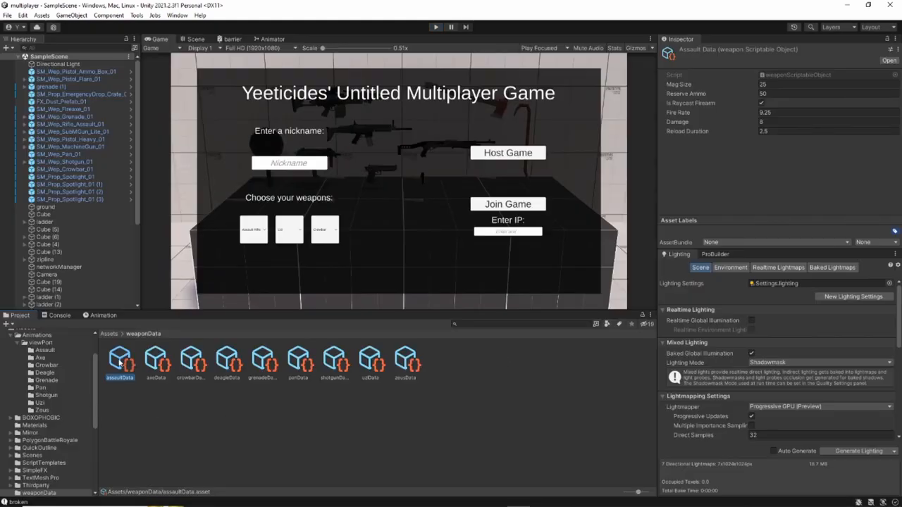
Inspect the axe, crowbar, Deagle and next weapon data assets' magazine, fire rate and damage.
{"action": "left_click", "coordinate": [155, 360]}
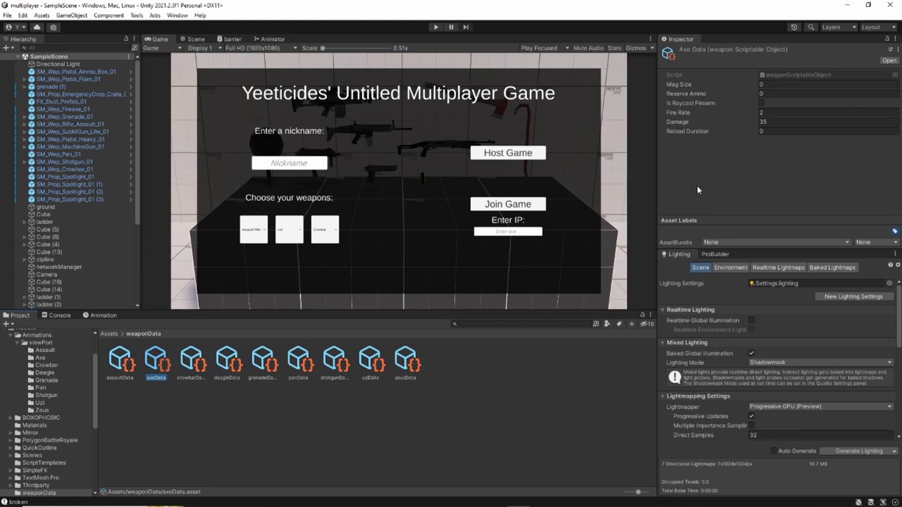
{"action": "left_click", "coordinate": [192, 359]}
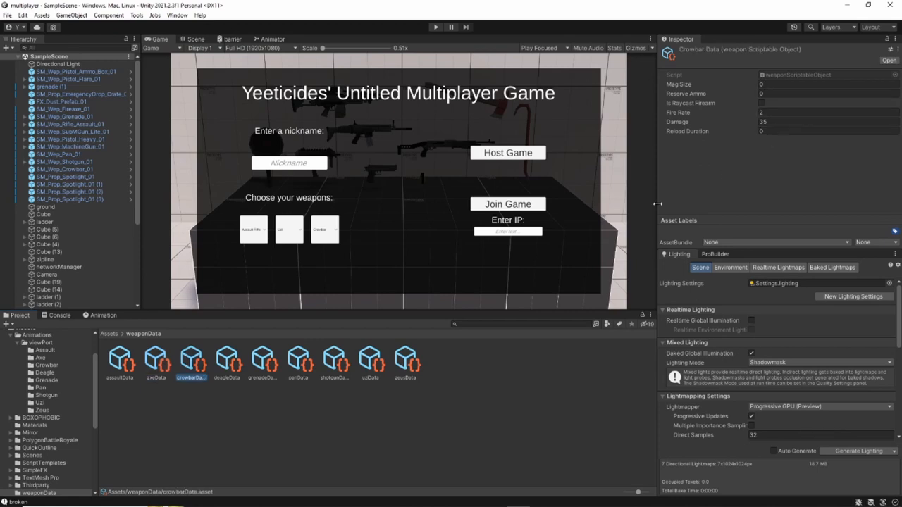
{"action": "left_click", "coordinate": [262, 360]}
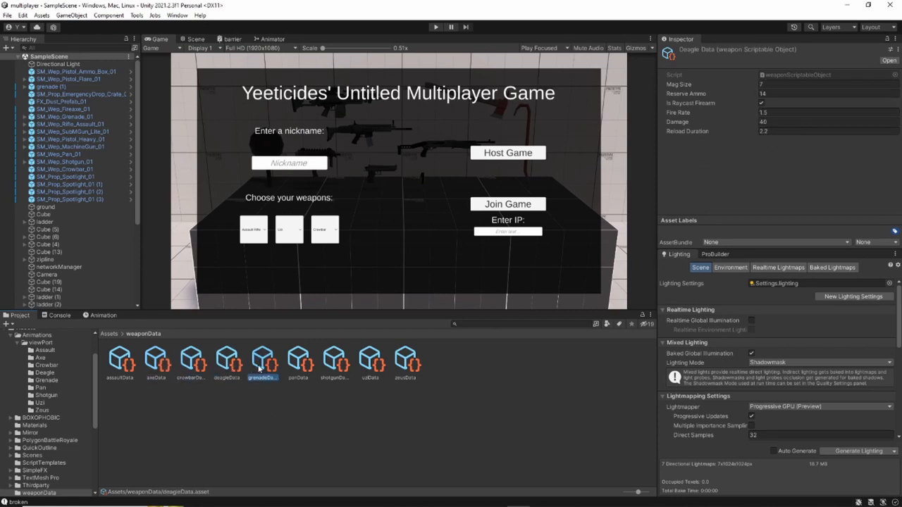
{"action": "left_click", "coordinate": [297, 361]}
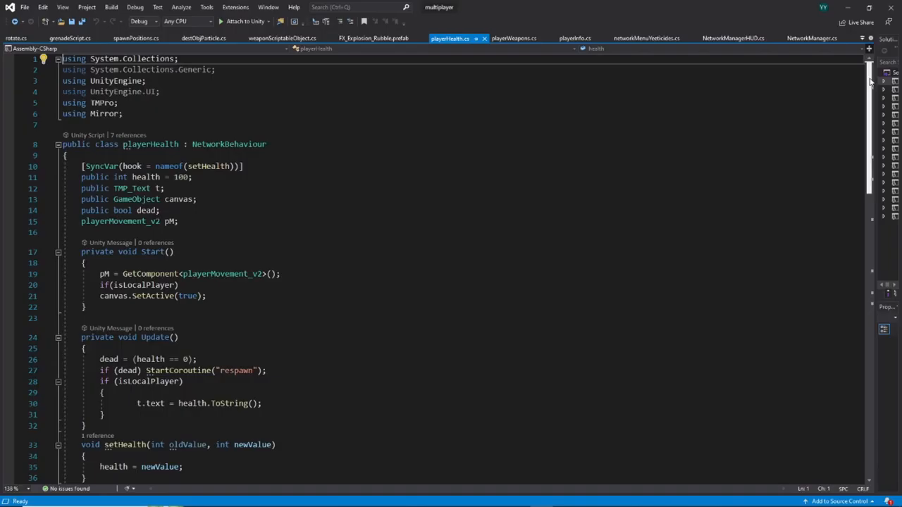
{"action": "scroll", "scroll_direction": "down", "scroll_amount": 3}
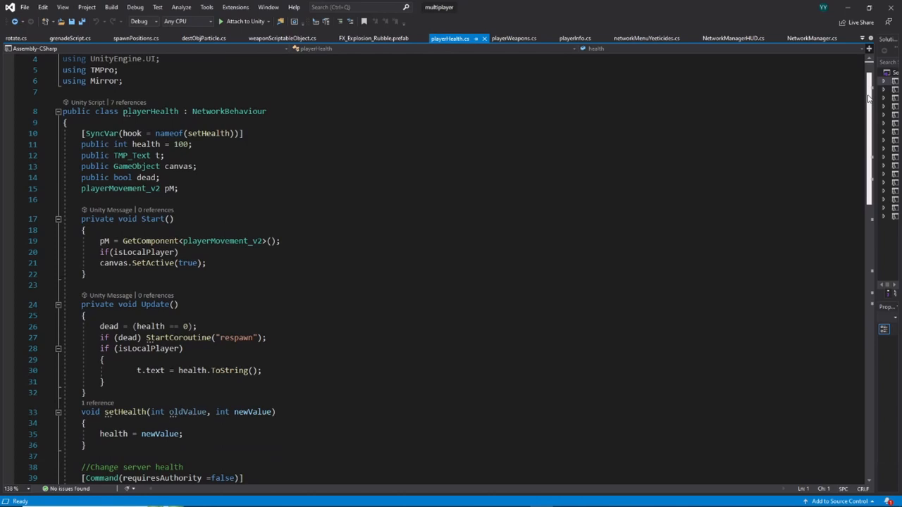
{"action": "scroll", "scroll_direction": "down", "scroll_amount": 3}
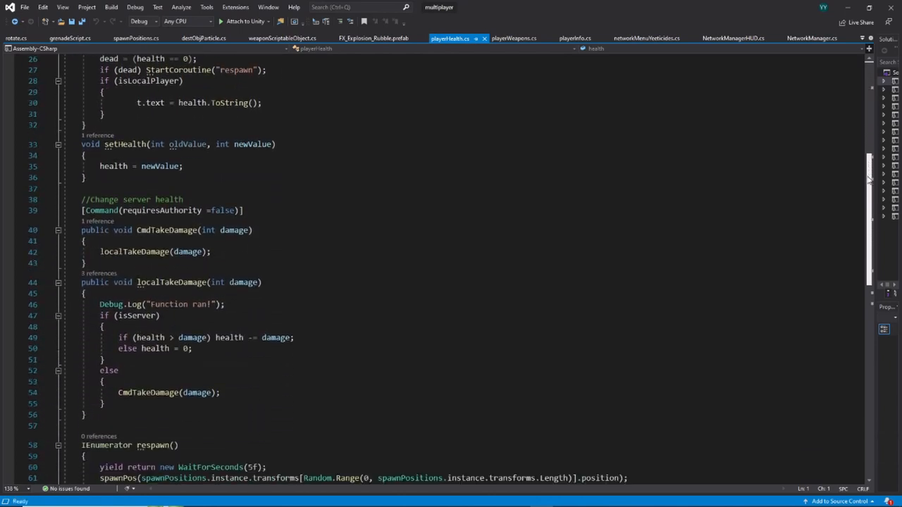
{"action": "scroll", "scroll_direction": "down", "scroll_amount": 3}
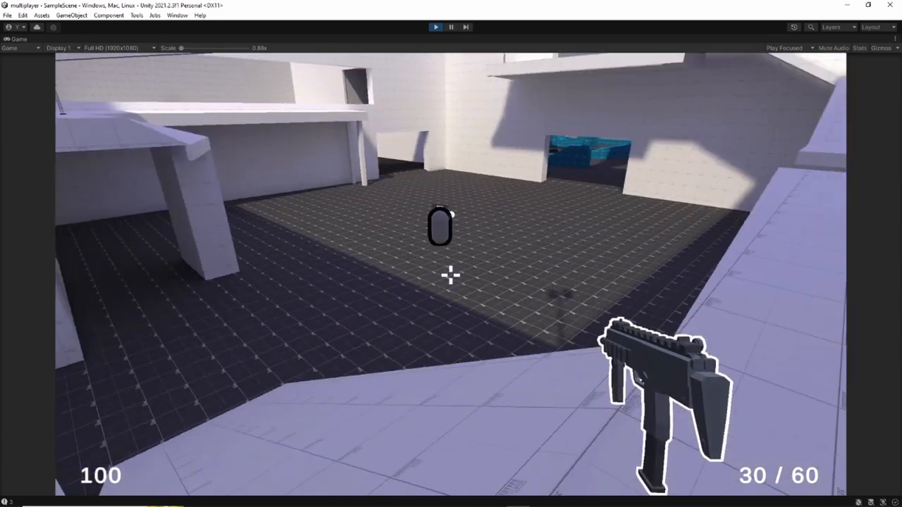
Fight the other player capsule with the assault rifle until health hits 0.
{"action": "left_click", "coordinate": [451, 274]}
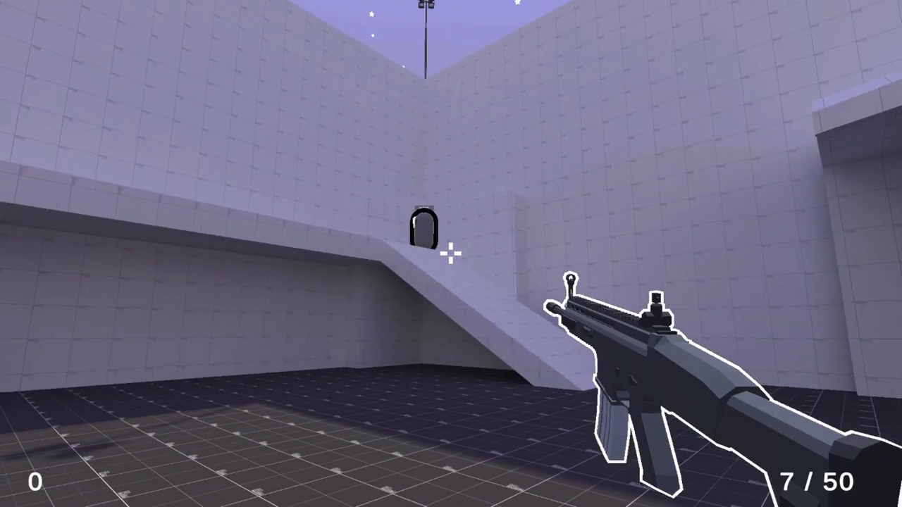
{"action": "mouse_move", "coordinate": [451, 254]}
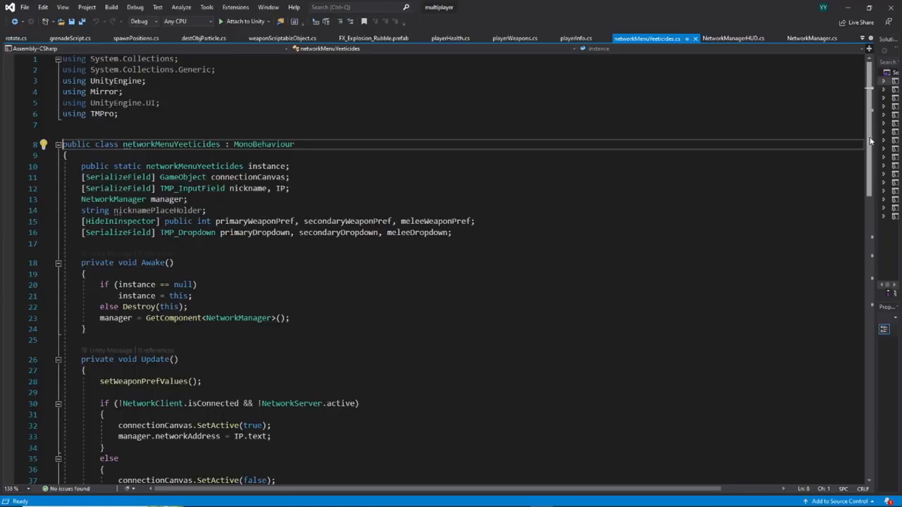
{"action": "scroll", "scroll_direction": "down", "scroll_amount": 3}
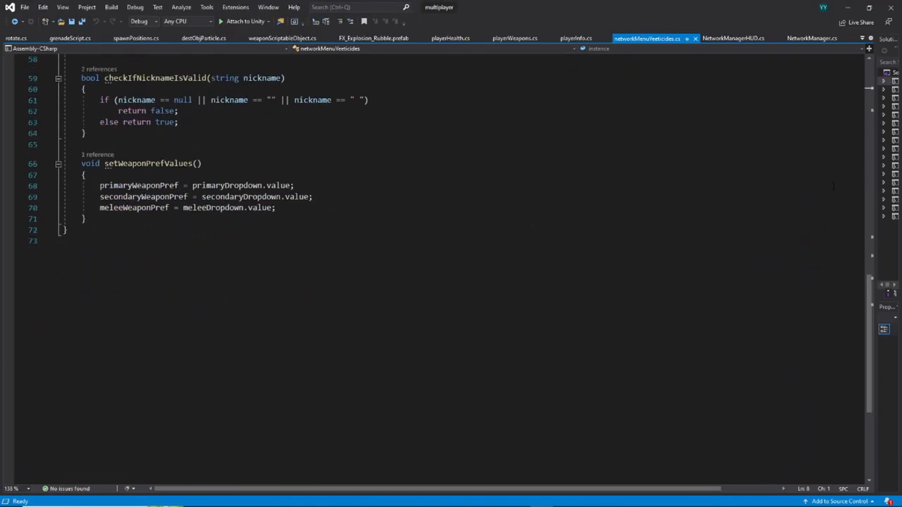
{"action": "left_click", "coordinate": [514, 38]}
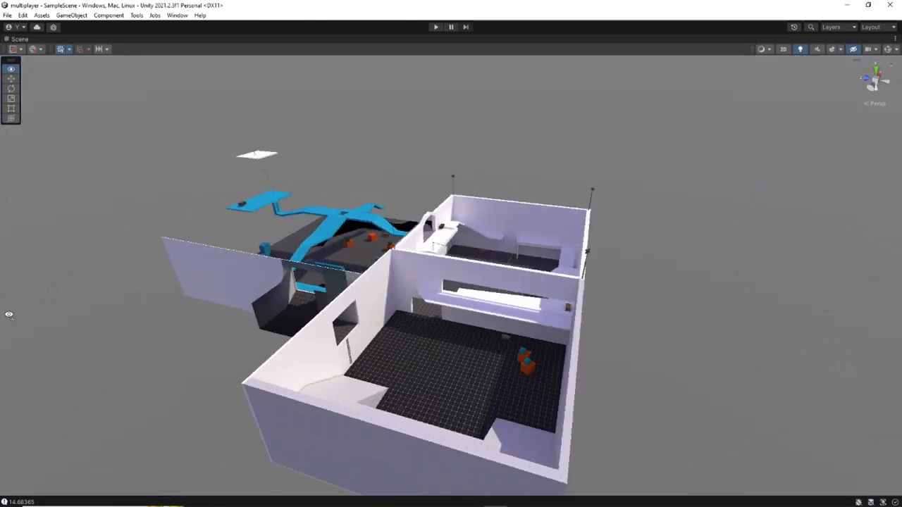
Orbit the Scene view over the map and zoom to the grid of armed player capsules.
{"action": "left_click", "coordinate": [434, 26]}
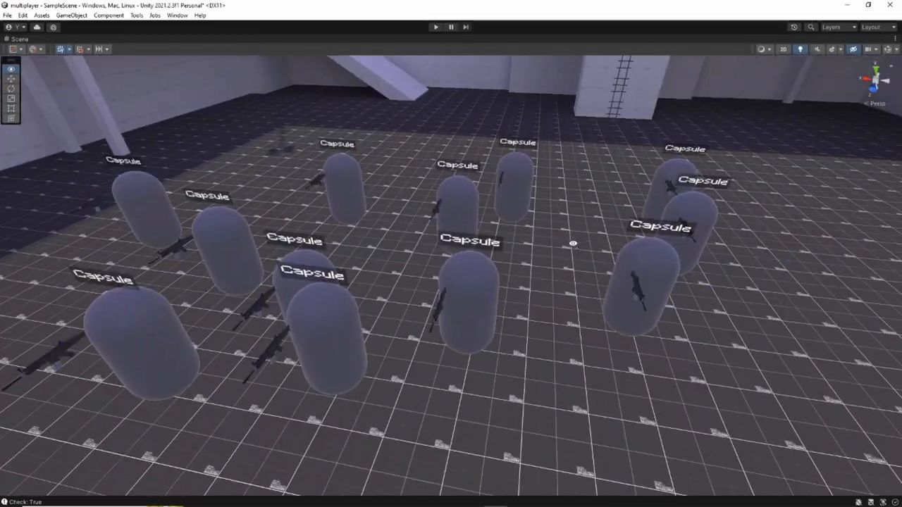
{"action": "left_click", "coordinate": [434, 27]}
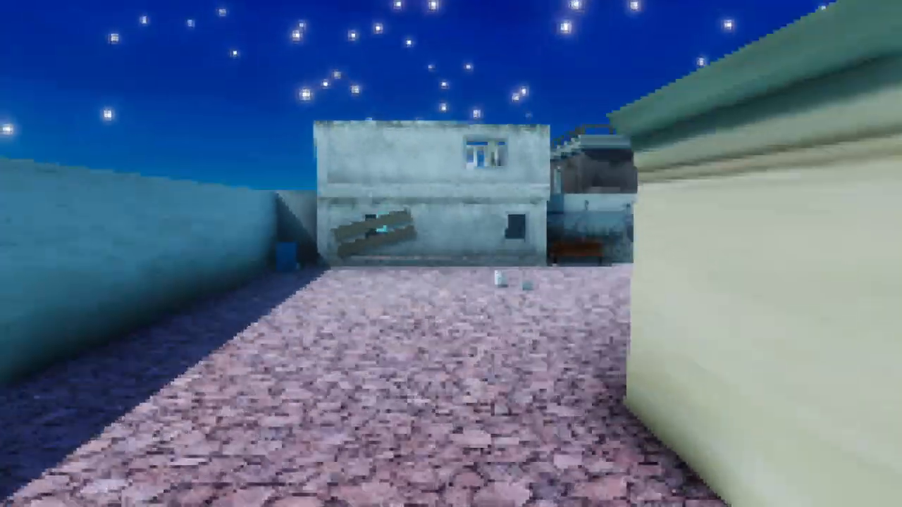